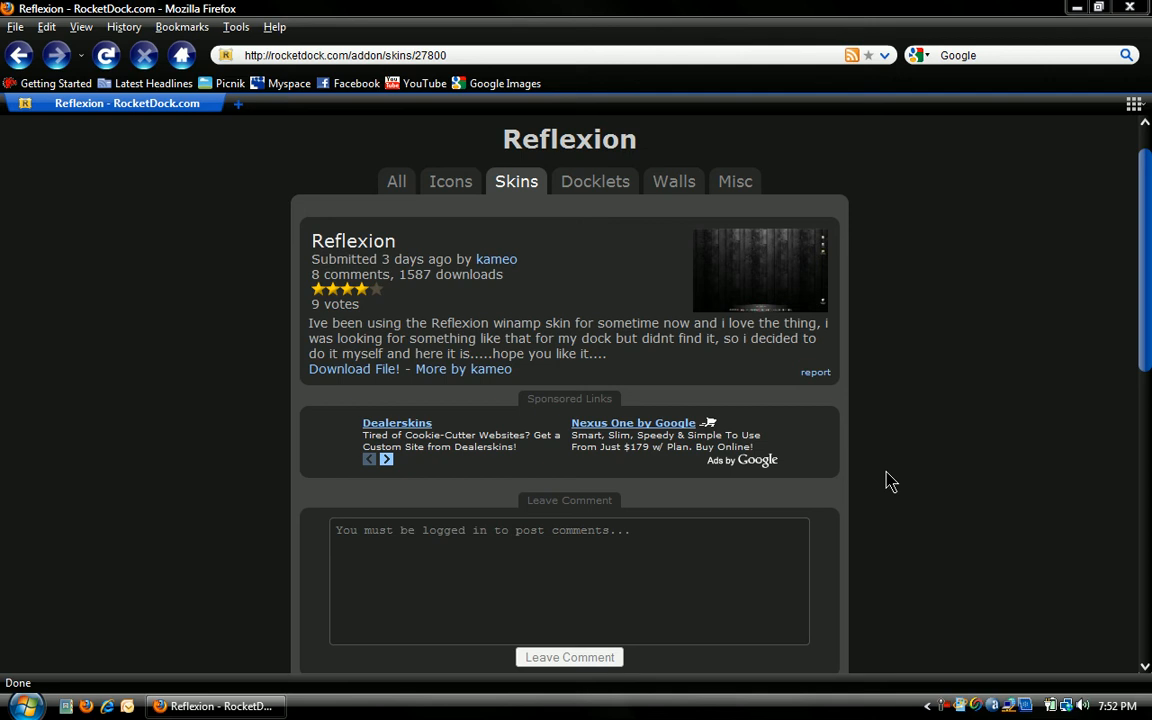
Download Reflexion.zip from the skin page, saving the file rather than opening it
{"action": "left_click", "coordinate": [352, 368]}
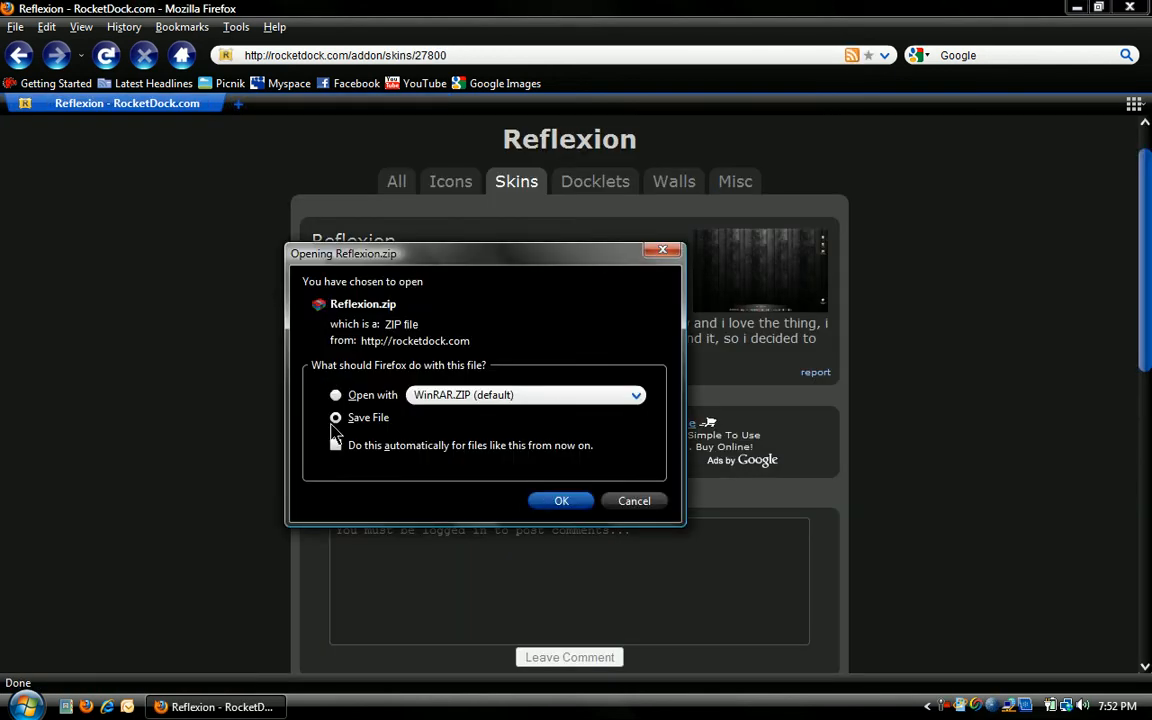
{"action": "left_click", "coordinate": [560, 500]}
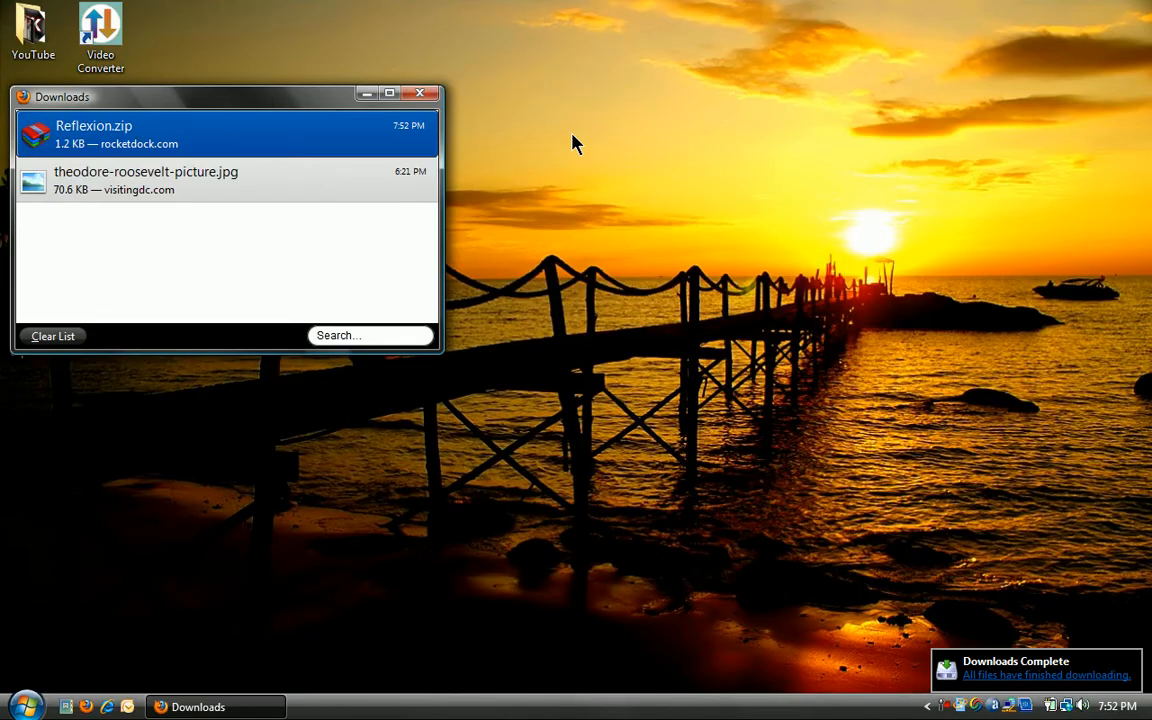
{"action": "mouse_move", "coordinate": [228, 144]}
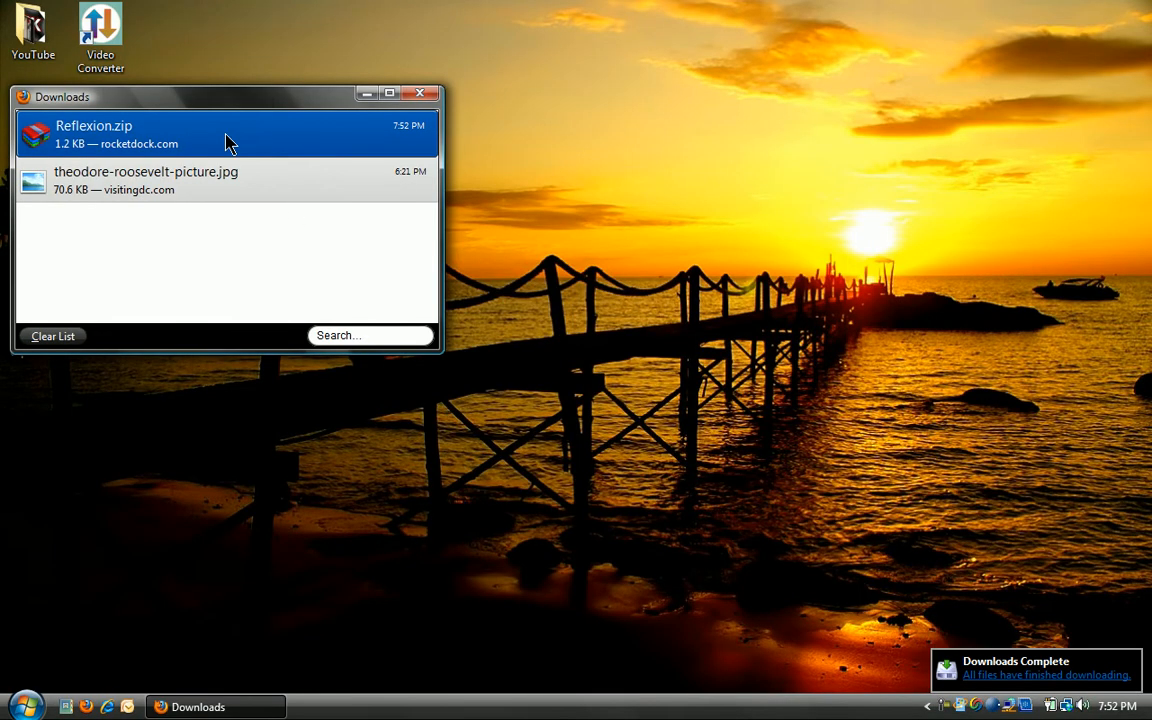
{"action": "mouse_move", "coordinate": [420, 96]}
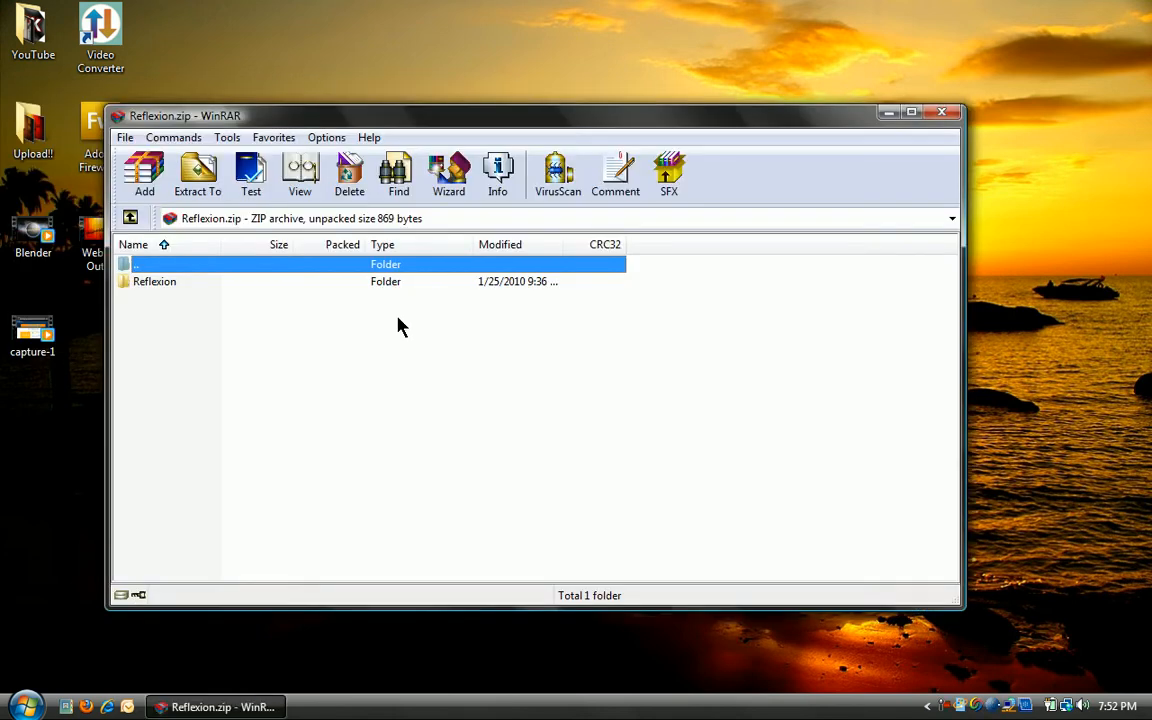
Extract the Reflexion folder from Reflexion.zip to the Desktop and close WinRAR
{"action": "left_click", "coordinate": [154, 280]}
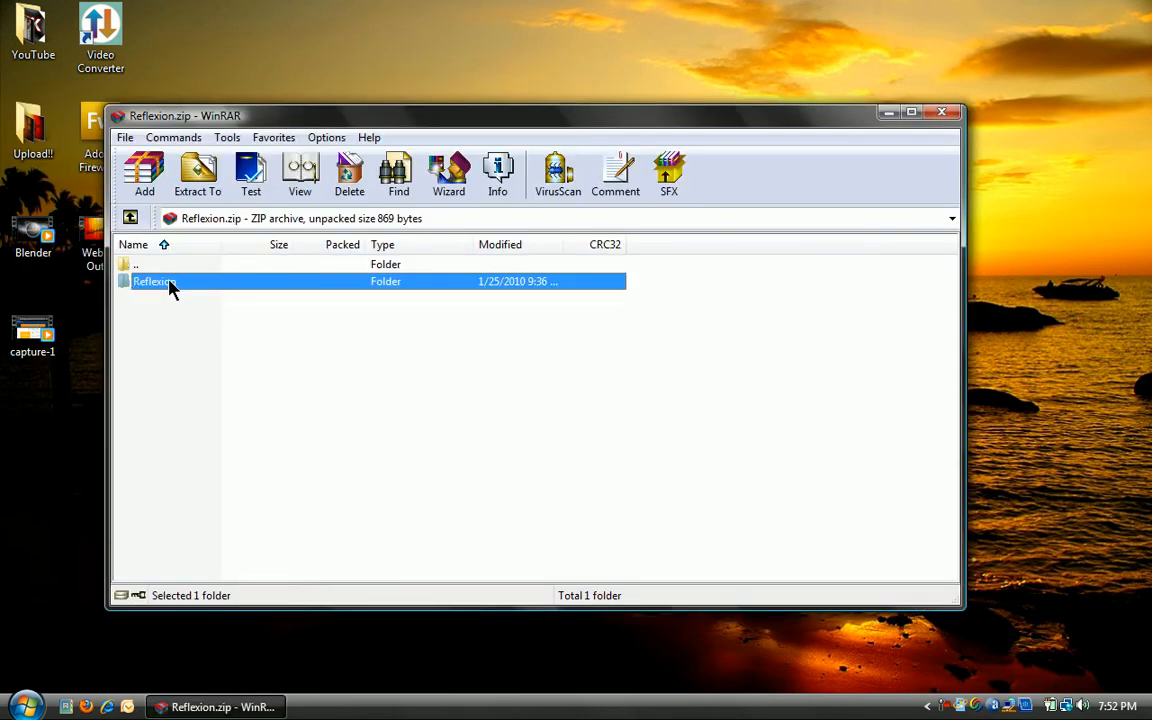
{"action": "left_click", "coordinate": [198, 172]}
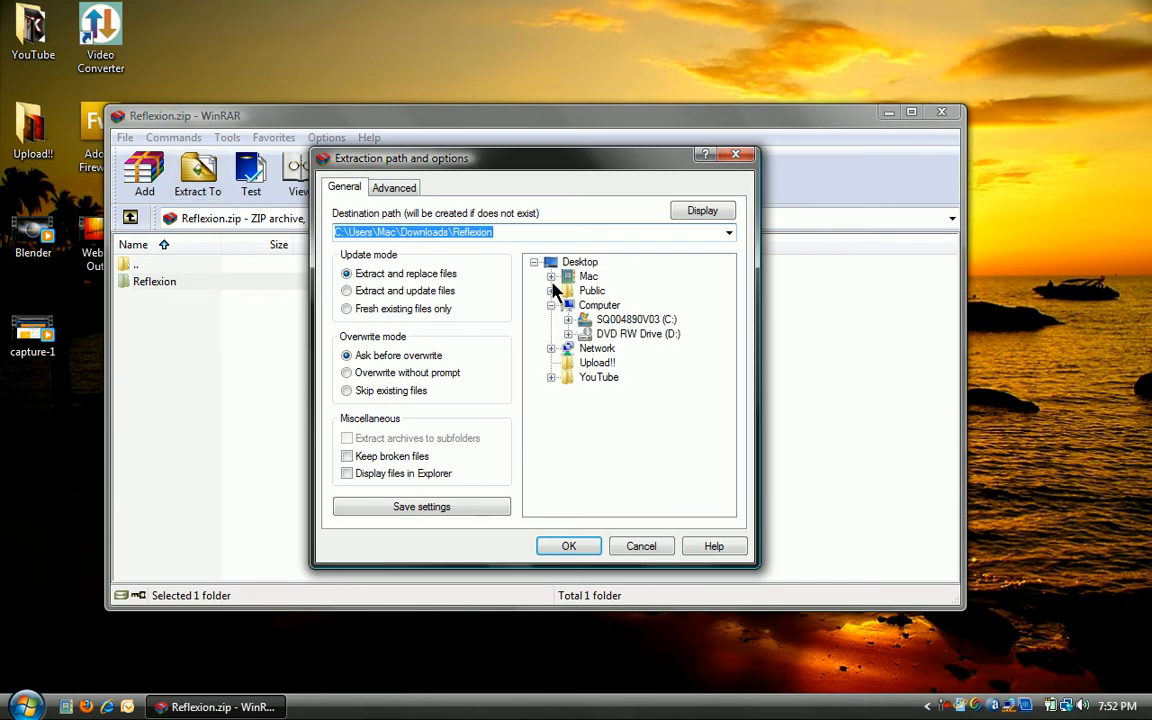
{"action": "left_click", "coordinate": [568, 546]}
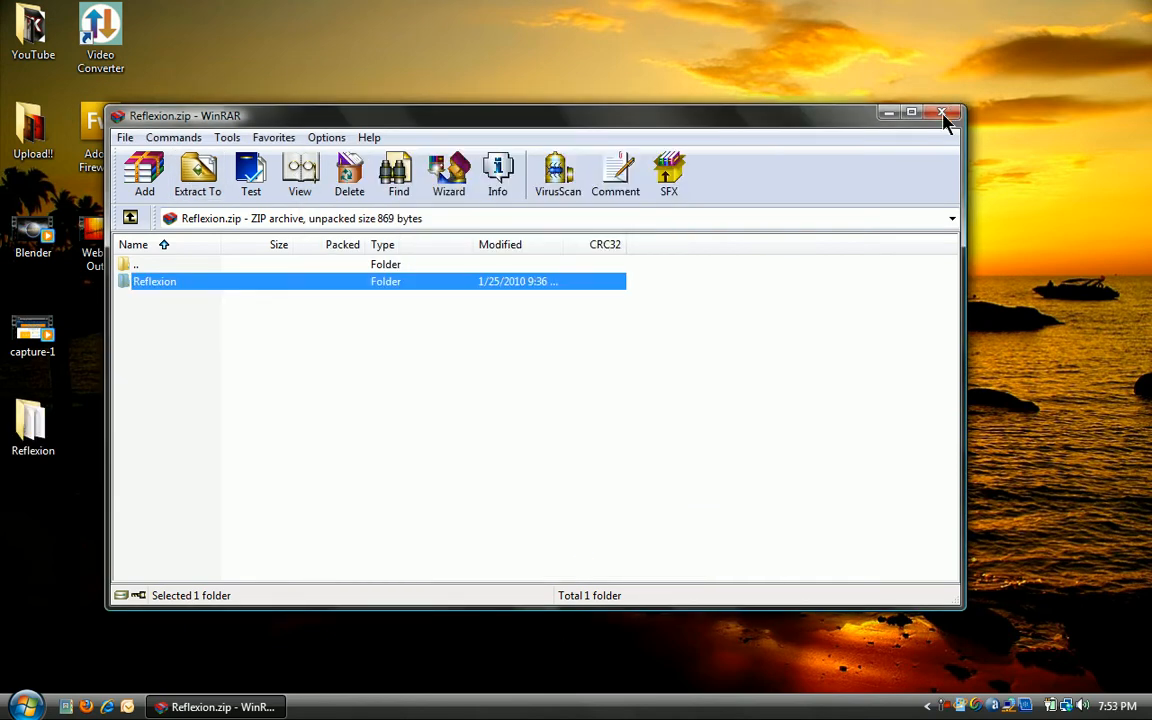
{"action": "left_click", "coordinate": [942, 112]}
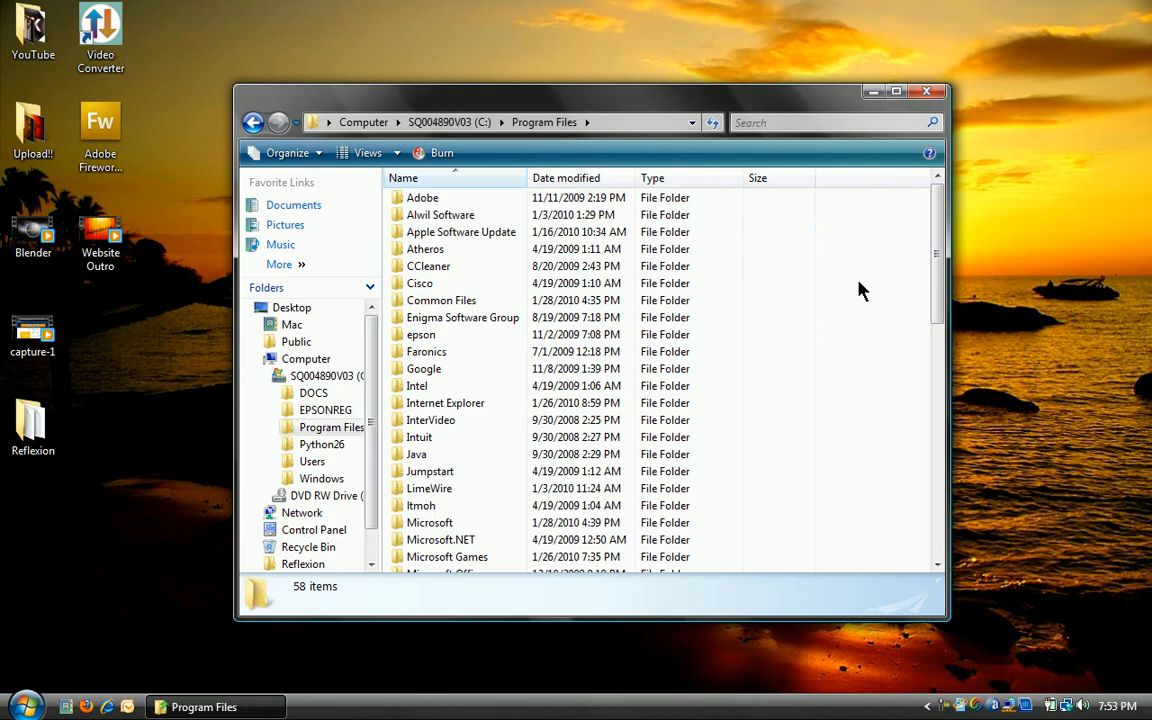
Move the Reflexion folder into C:\Program Files\RocketDock\Skins, confirming the permission prompt
{"action": "scroll", "scroll_direction": "down", "scroll_amount": 3}
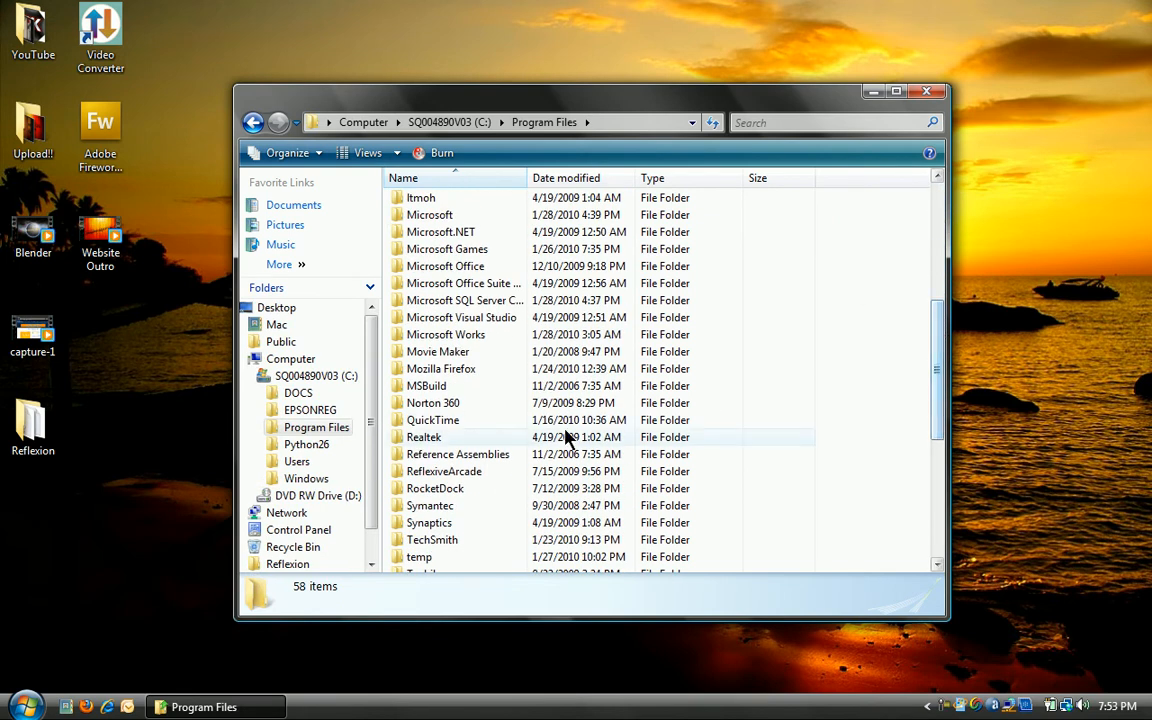
{"action": "double_click", "coordinate": [436, 488]}
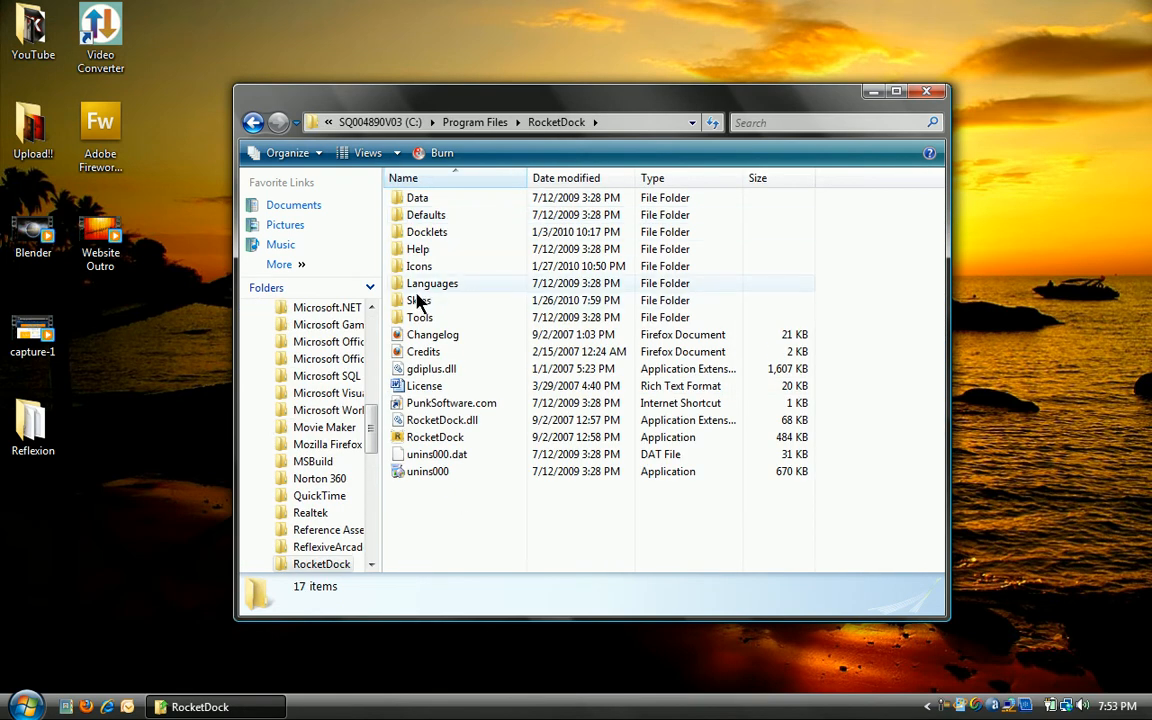
{"action": "double_click", "coordinate": [420, 300]}
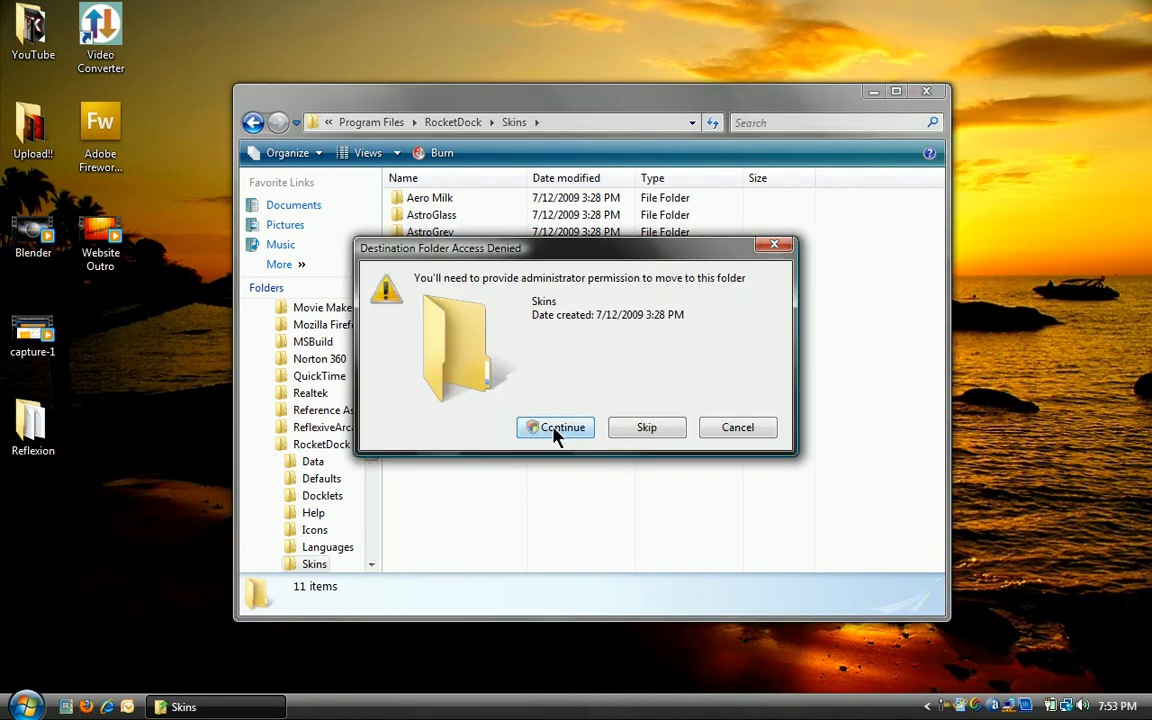
{"action": "left_click", "coordinate": [556, 428]}
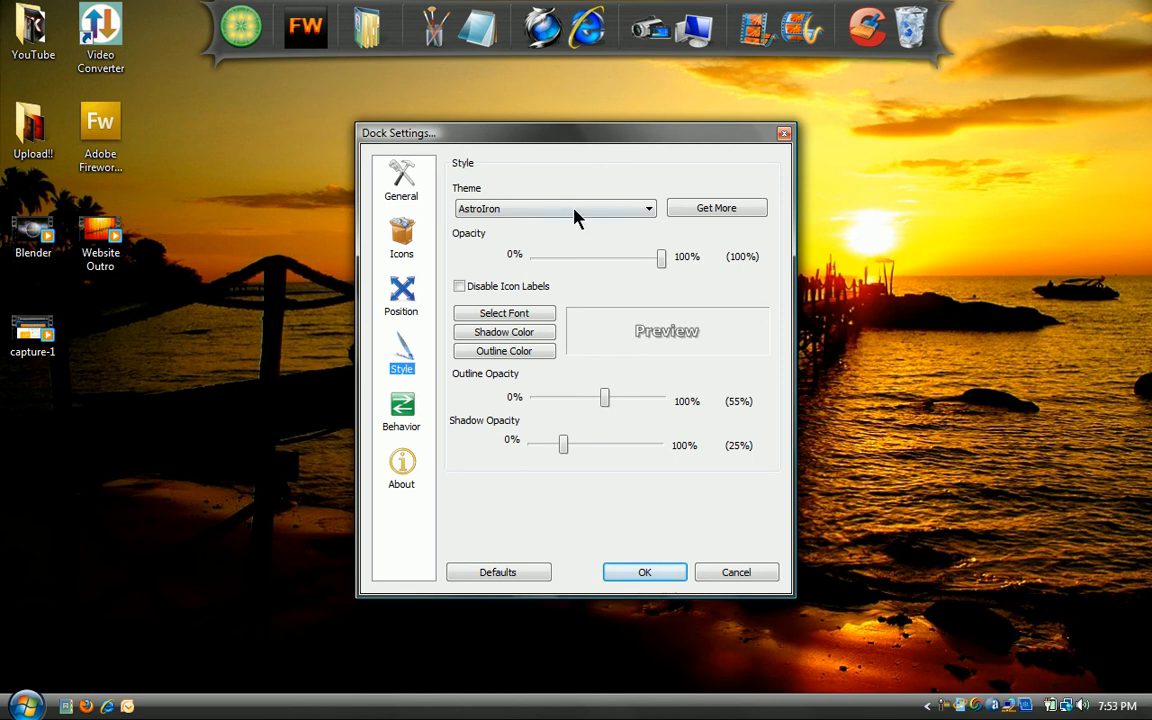
Choose Reflexion as the dock Theme in Style settings and confirm with OK
{"action": "left_click", "coordinate": [648, 208]}
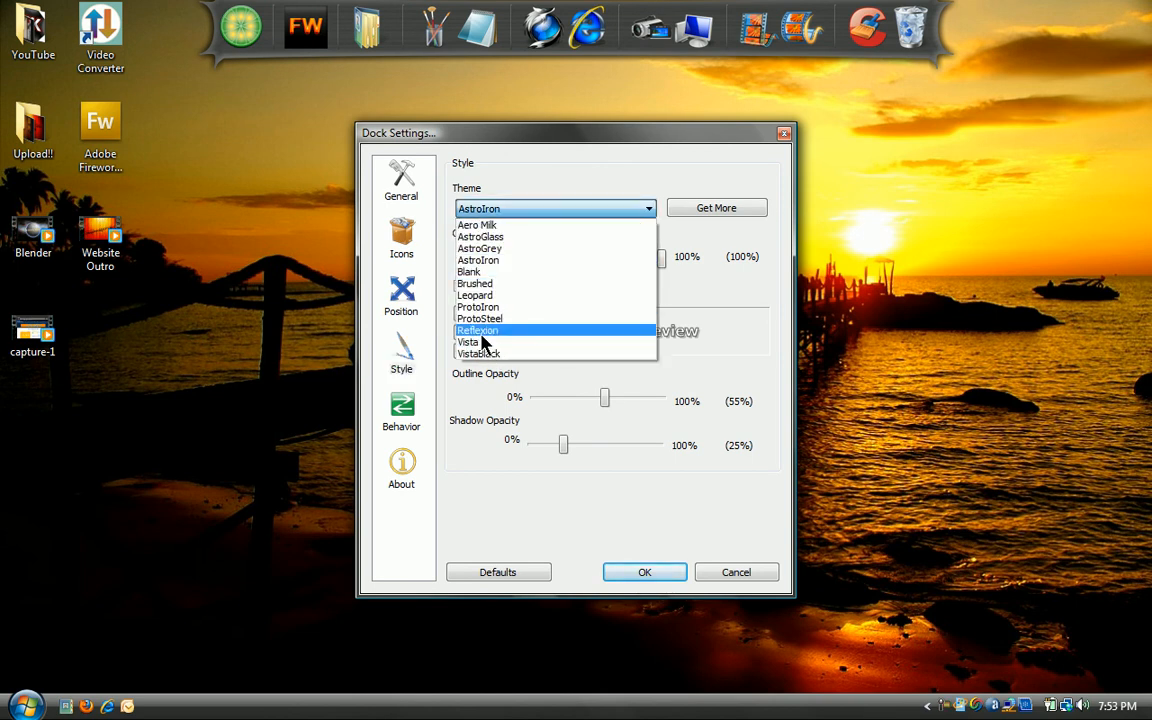
{"action": "left_click", "coordinate": [476, 330]}
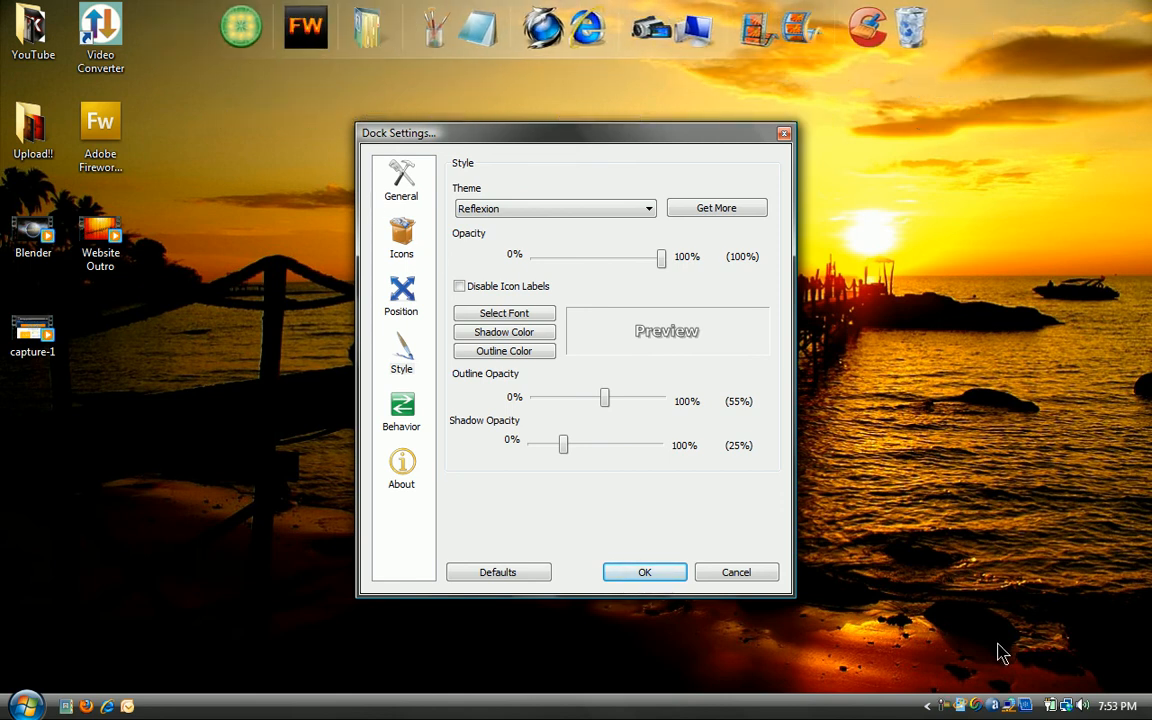
{"action": "left_click", "coordinate": [644, 572]}
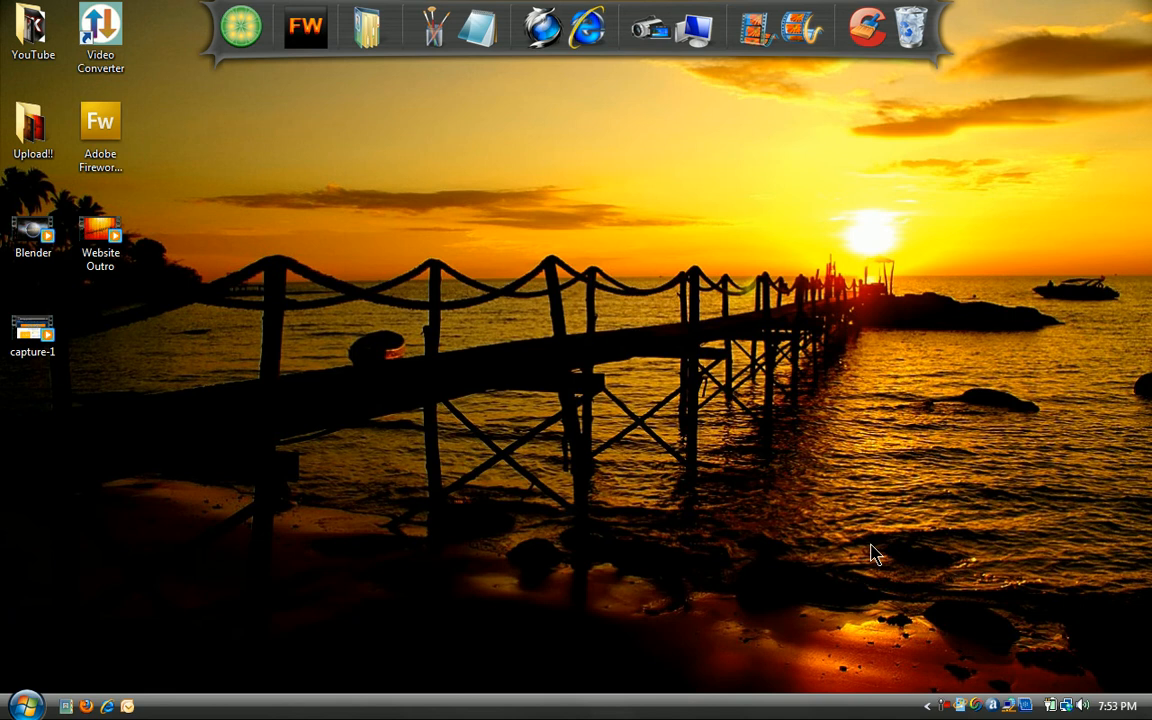
{"action": "right_click", "coordinate": [876, 556]}
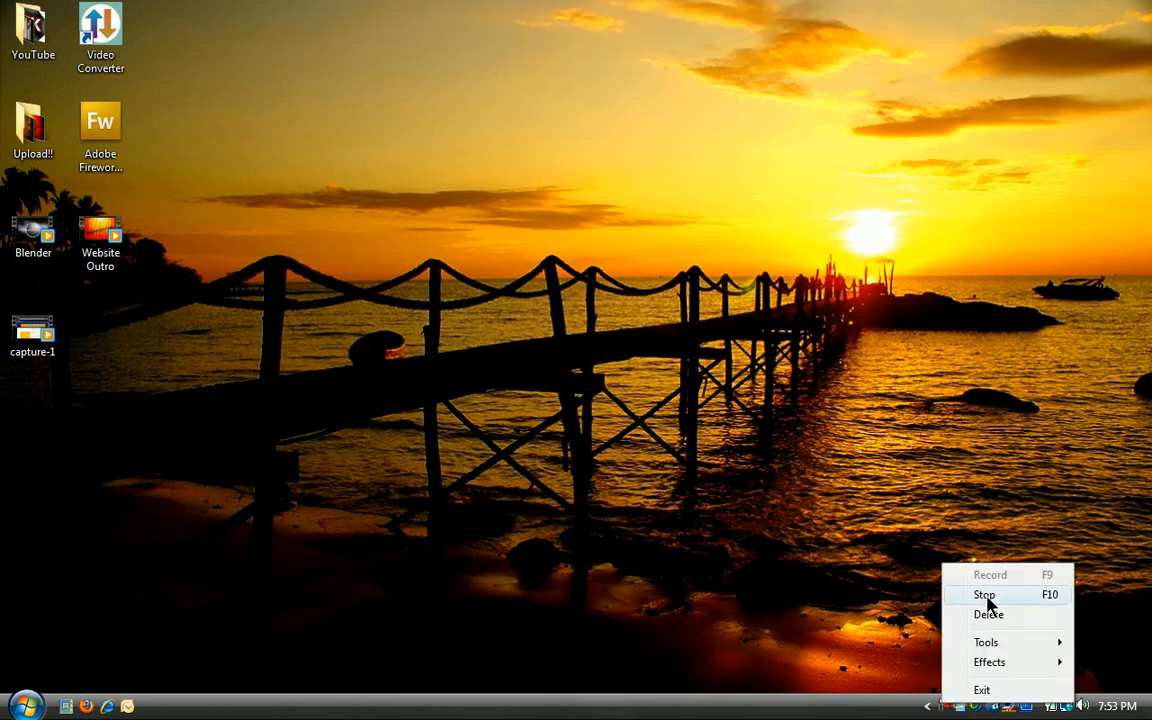